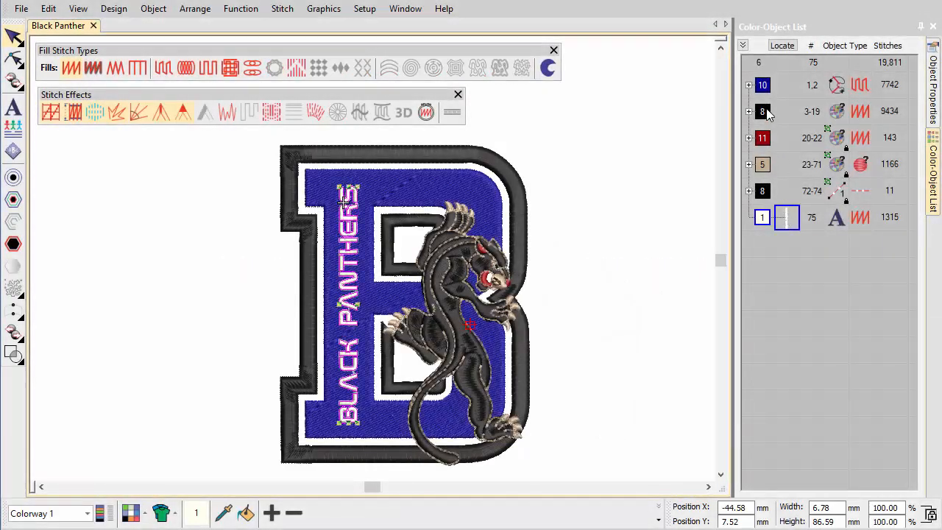
# Step: Convert the blue background to an Offset fill and adjust the small blue piece's outline
pyautogui.rightClick(763, 111)
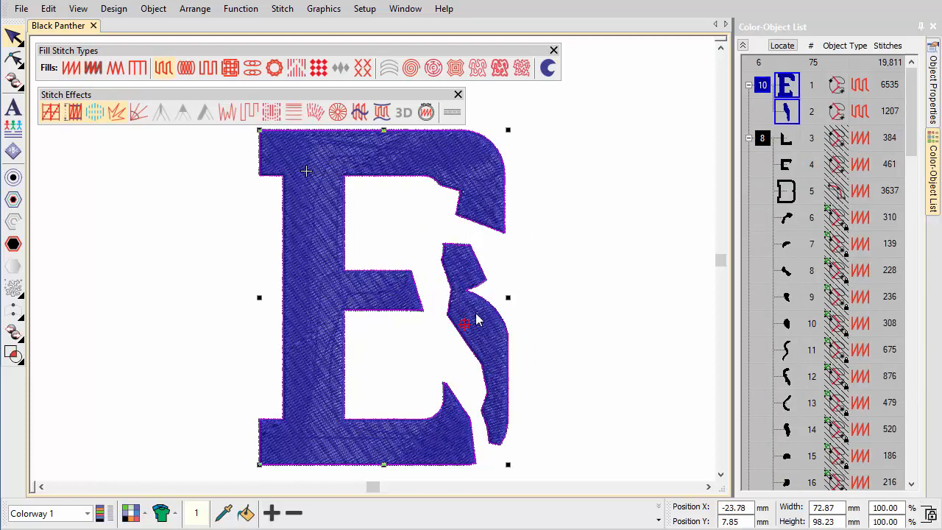
pyautogui.moveTo(454, 68)
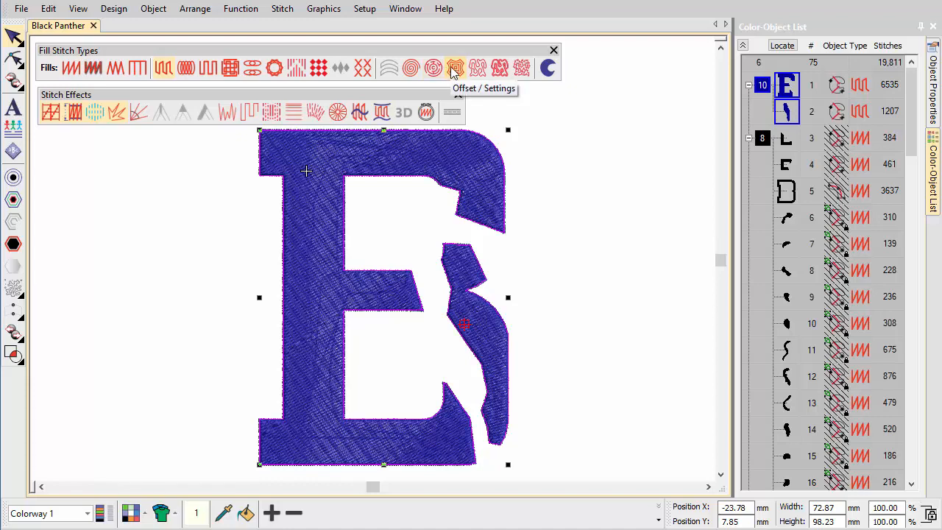
pyautogui.click(455, 67)
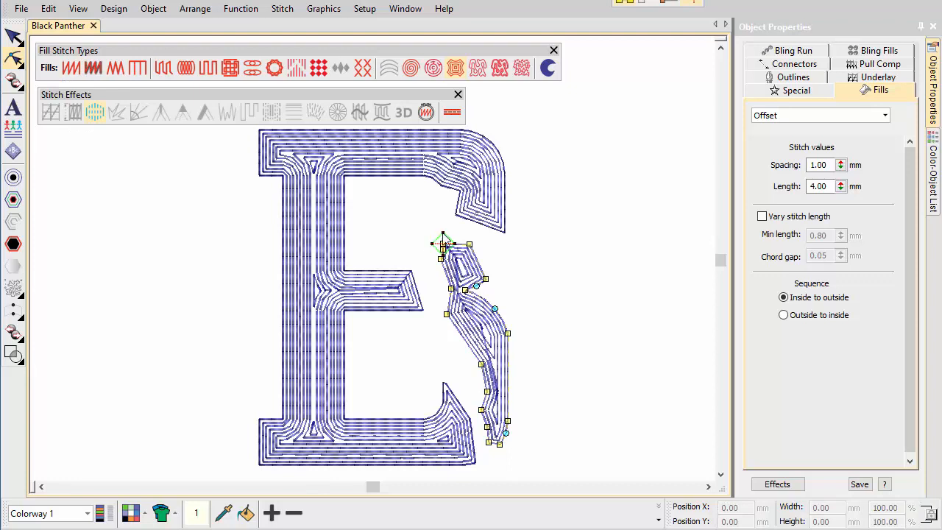
pyautogui.moveTo(443, 244); pyautogui.dragTo(503, 453)
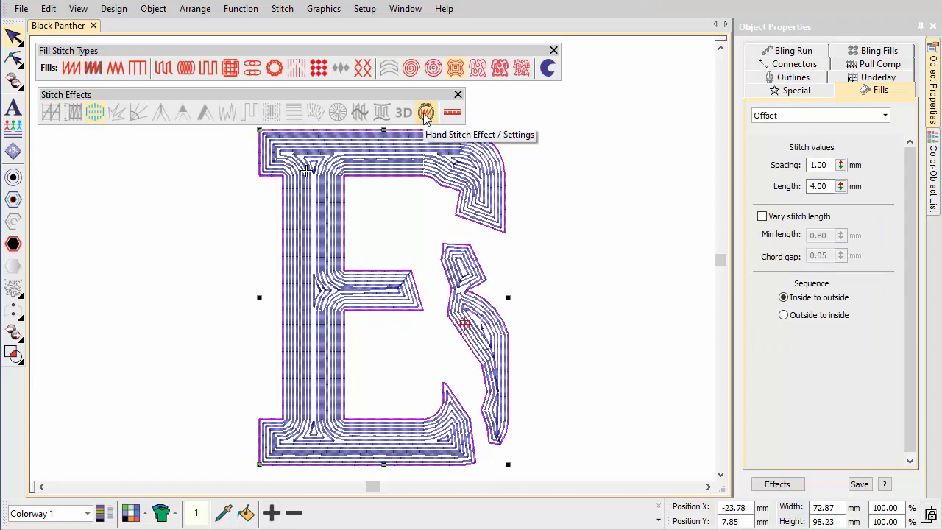
# Step: Apply Hand Stitch to the offset background with length roughness 2 and a higher stitch count
pyautogui.click(426, 111)
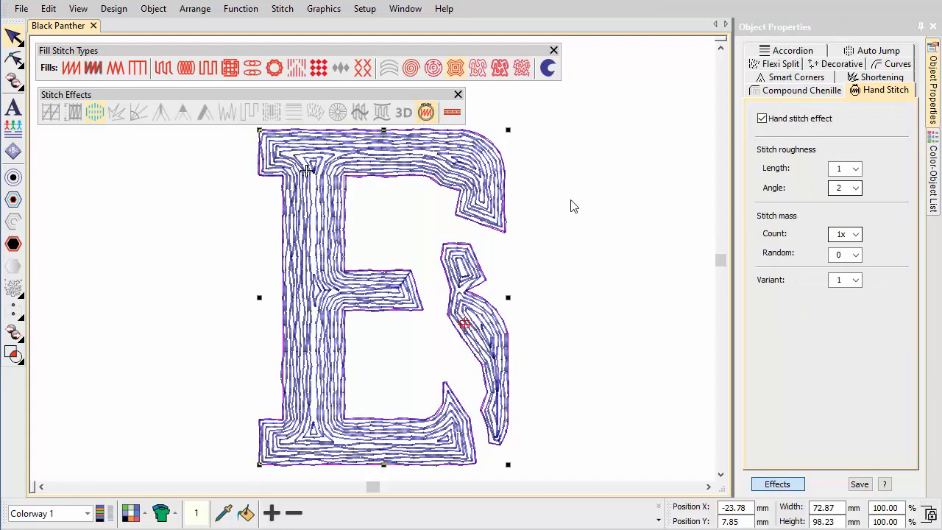
pyautogui.click(855, 168)
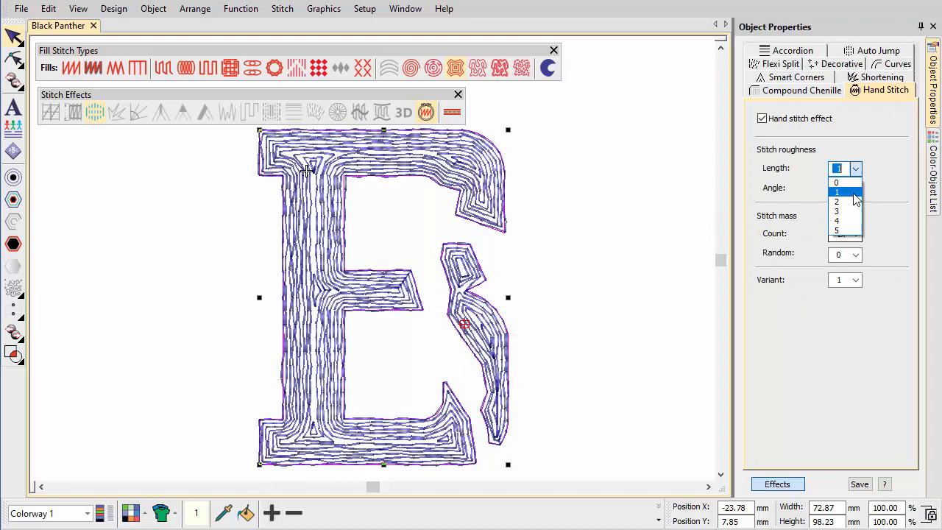
pyautogui.click(836, 201)
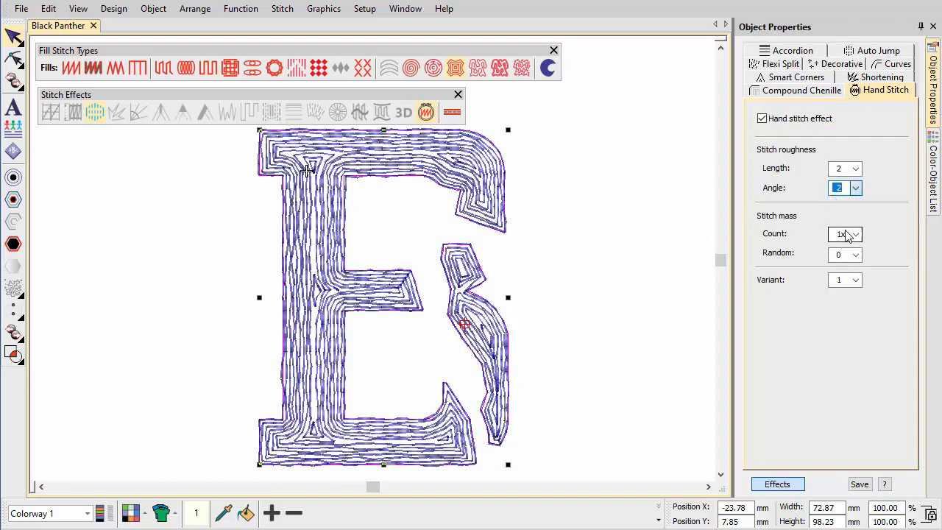
pyautogui.click(855, 233)
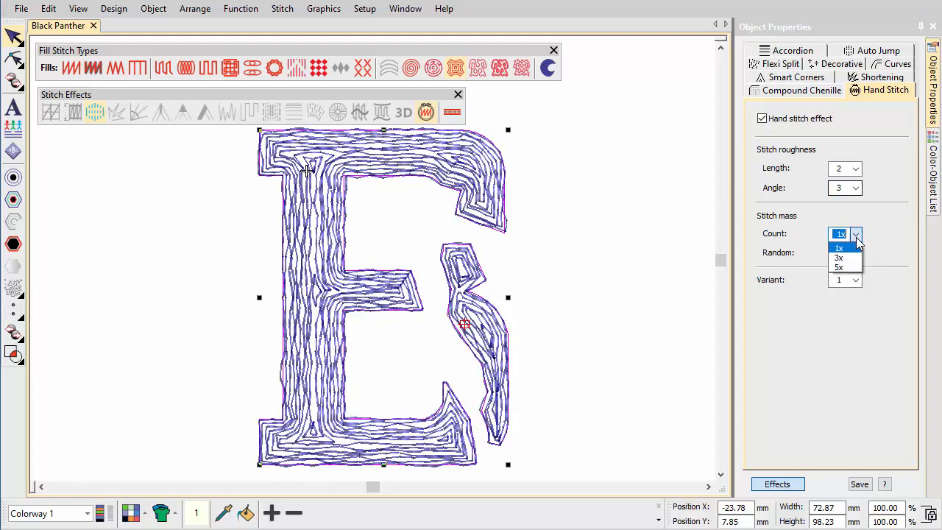
pyautogui.click(839, 267)
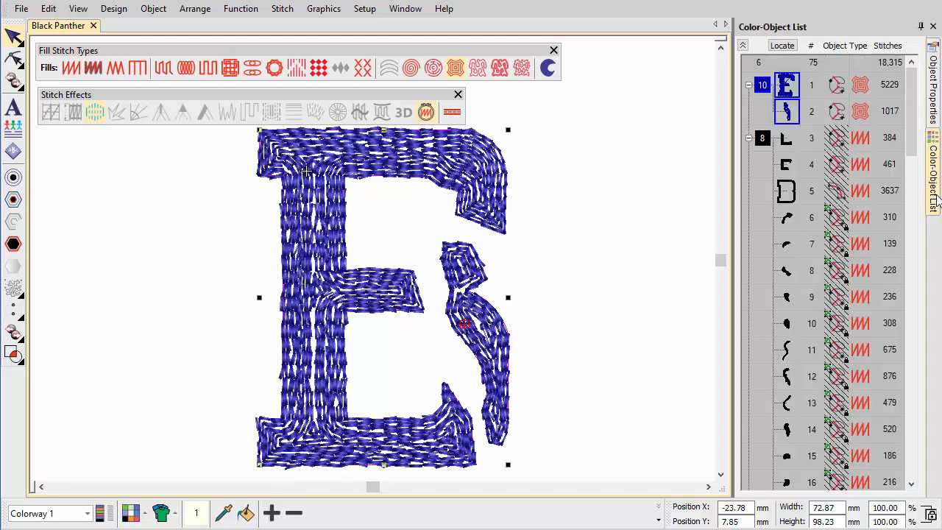
# Step: Break Apart the background object, reselect its stitches and review the Hand Stitch variant options
pyautogui.rightClick(786, 85)
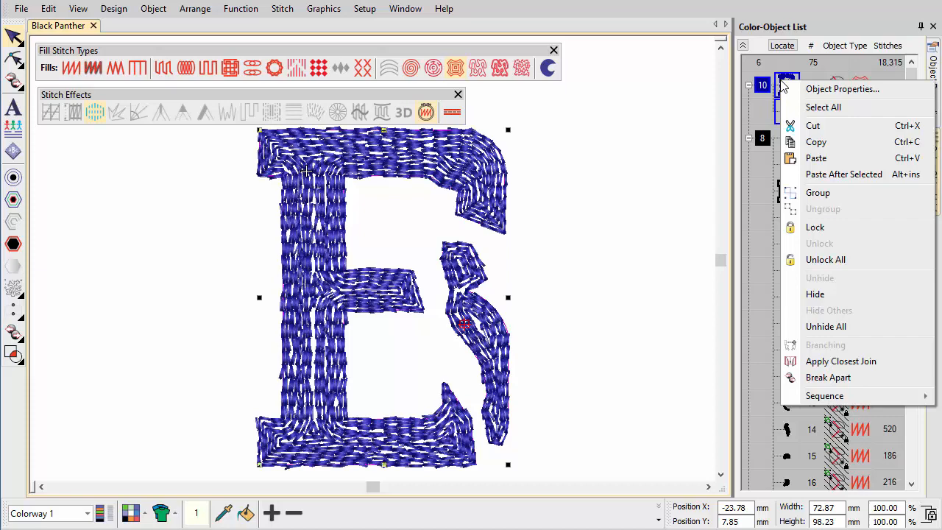
pyautogui.moveTo(827, 377)
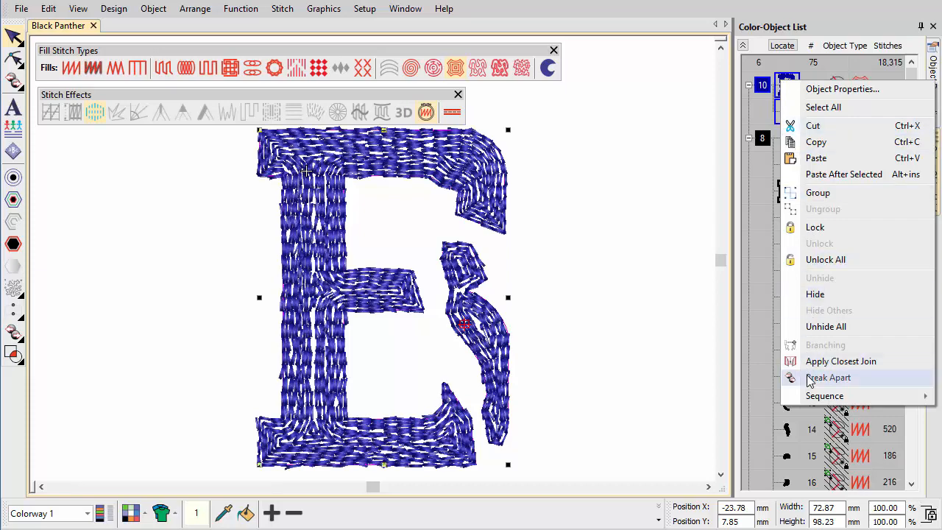
pyautogui.click(827, 377)
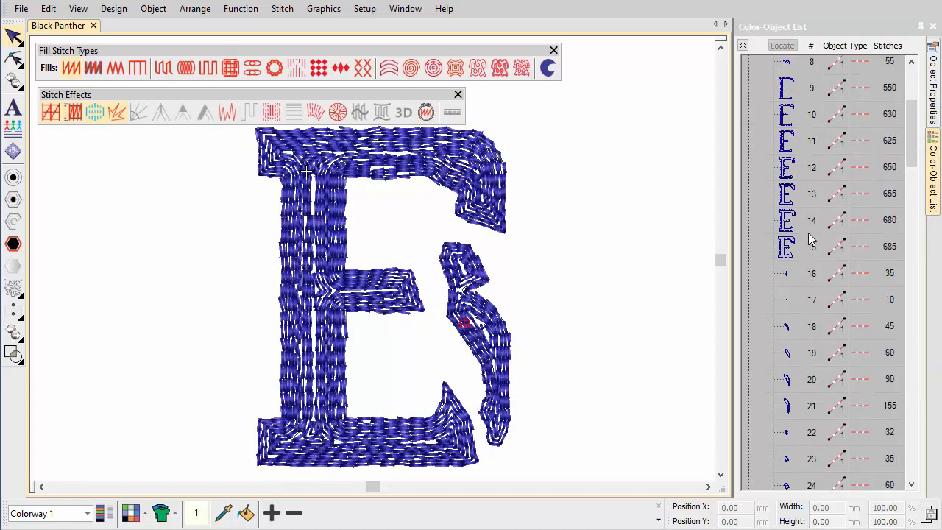
pyautogui.click(785, 268)
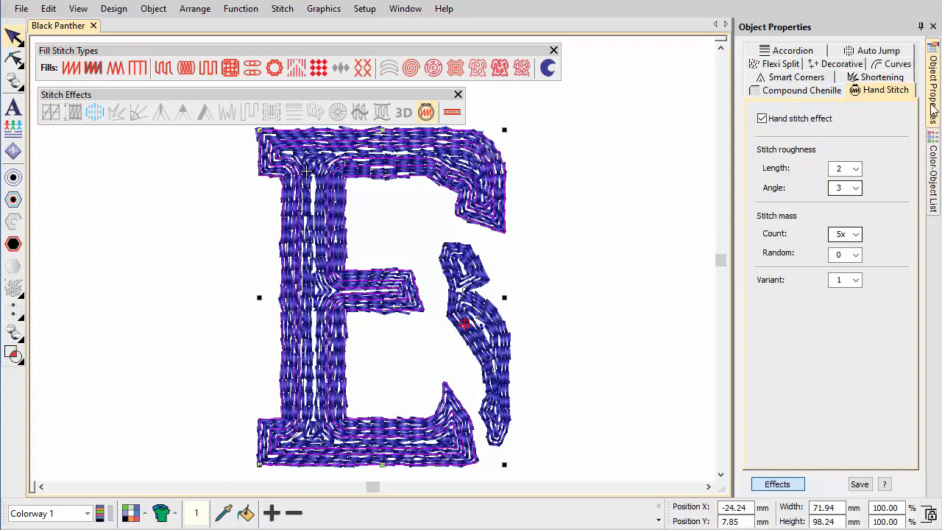
pyautogui.click(855, 280)
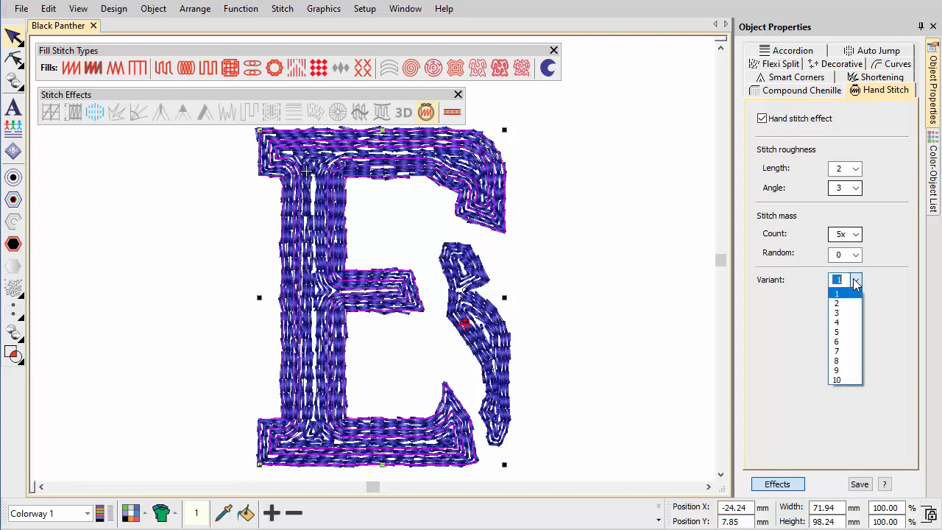
pyautogui.click(835, 322)
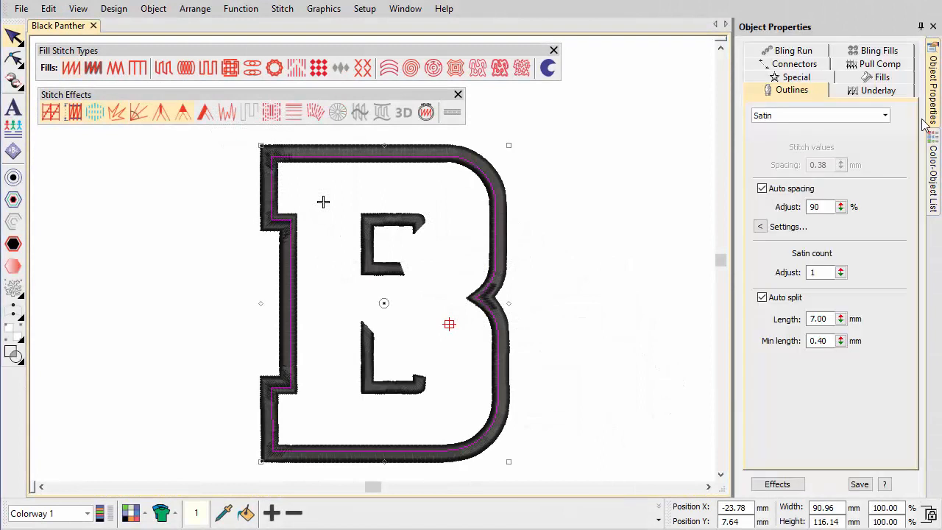
# Step: Disable automatic splitting on the black satin border and apply the Hand Stitch effect
pyautogui.write('550')
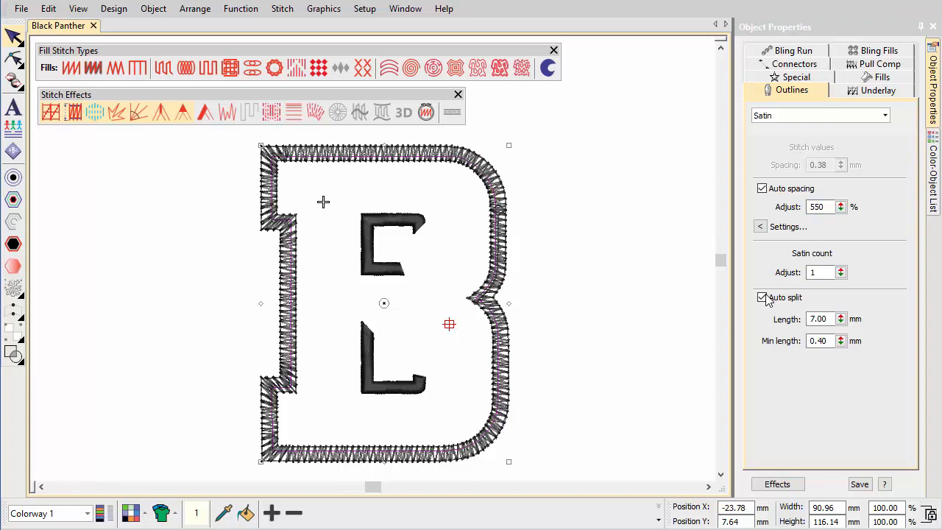
pyautogui.click(763, 297)
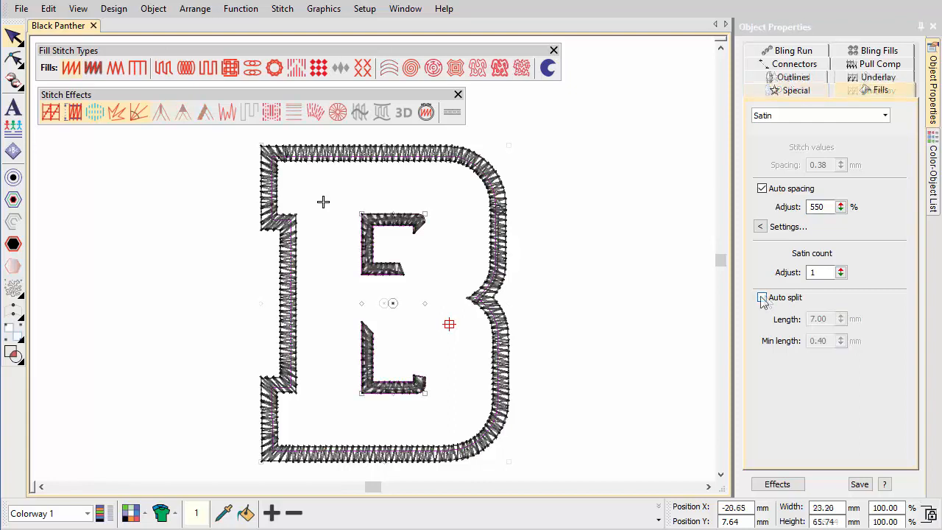
pyautogui.click(763, 297)
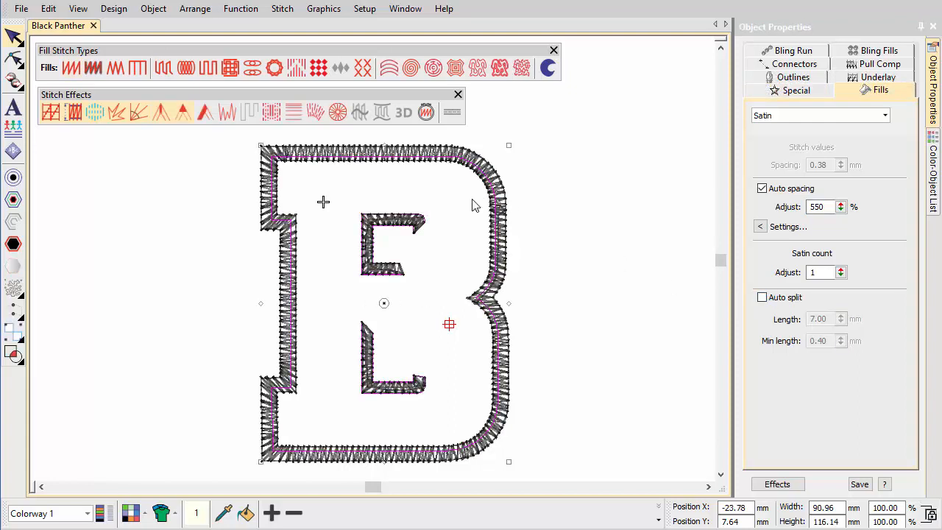
pyautogui.click(51, 112)
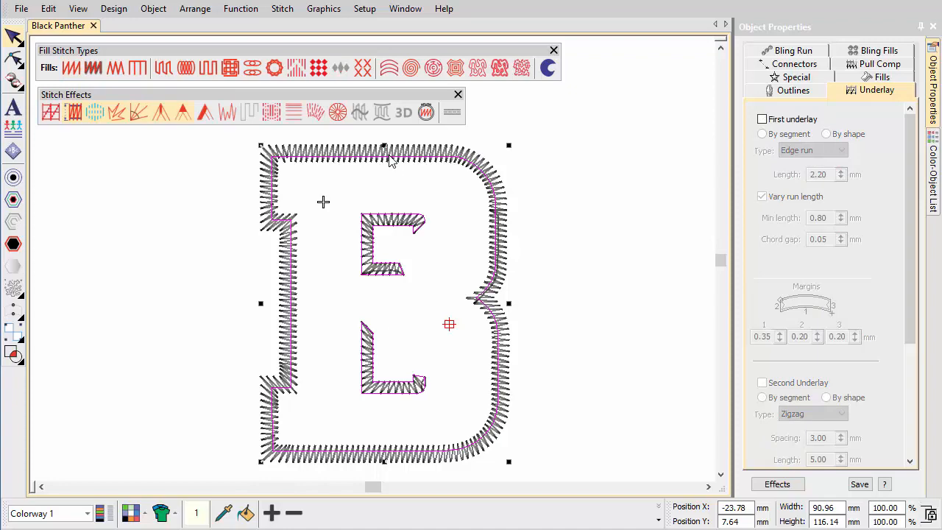
pyautogui.click(426, 112)
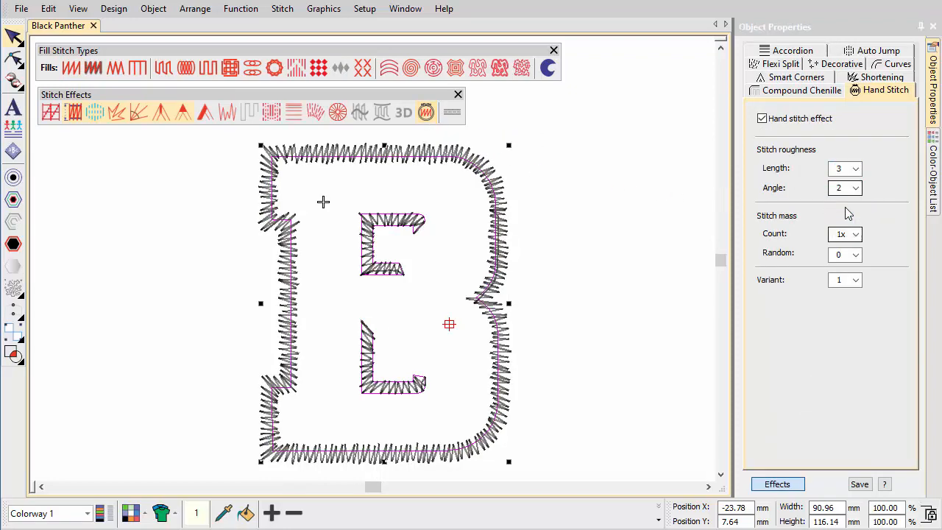
pyautogui.click(855, 233)
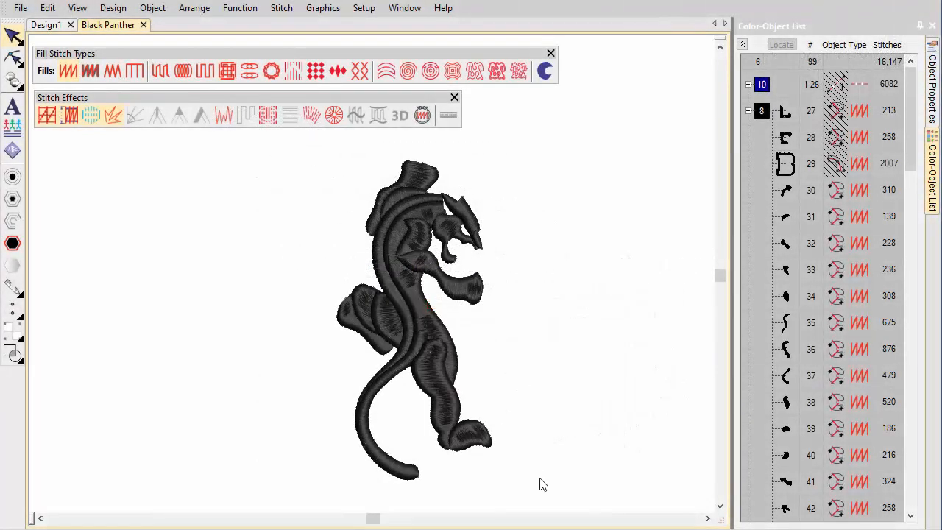
# Step: Select all panther objects and set their satin fill Auto spacing to 600%
pyautogui.click(47, 116)
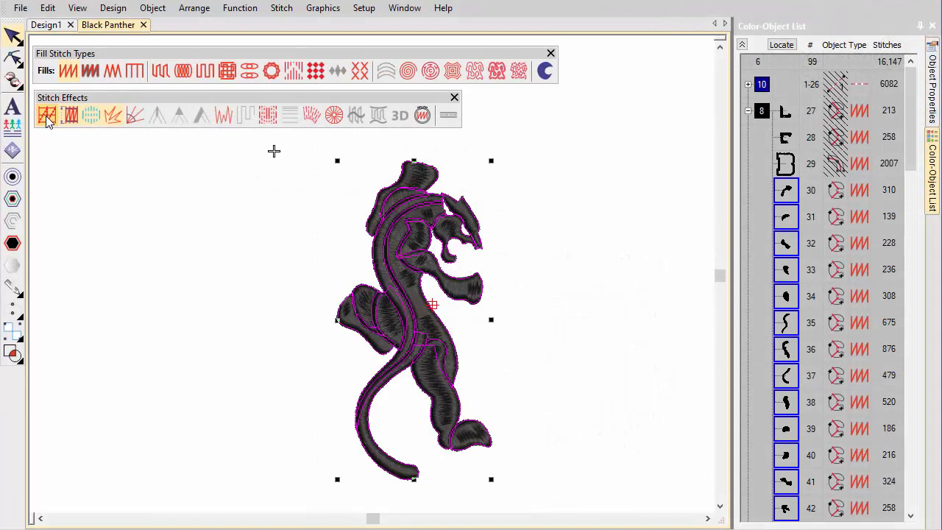
pyautogui.click(48, 115)
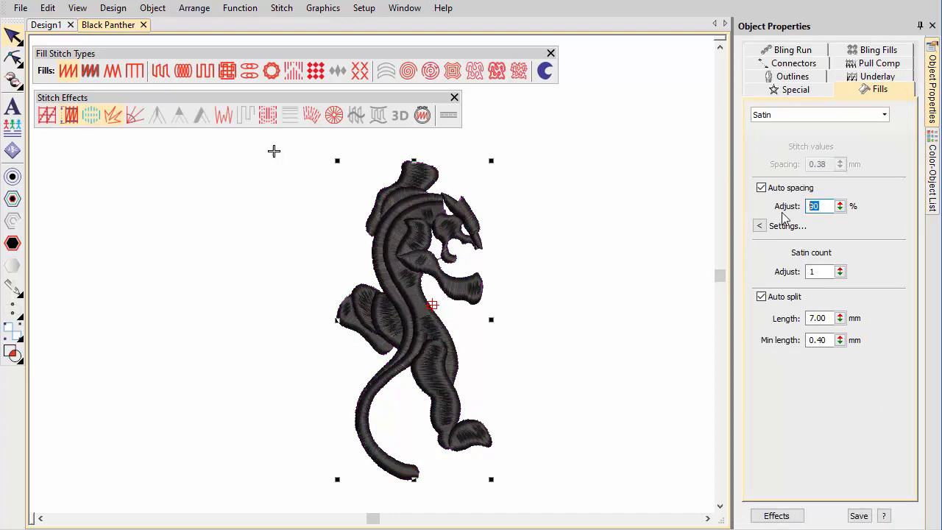
pyautogui.write('600')
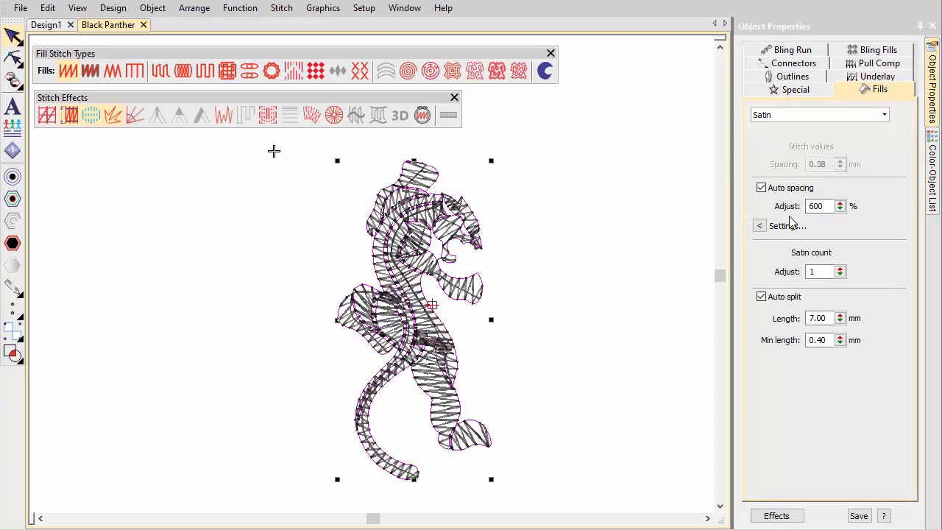
pyautogui.write('90')
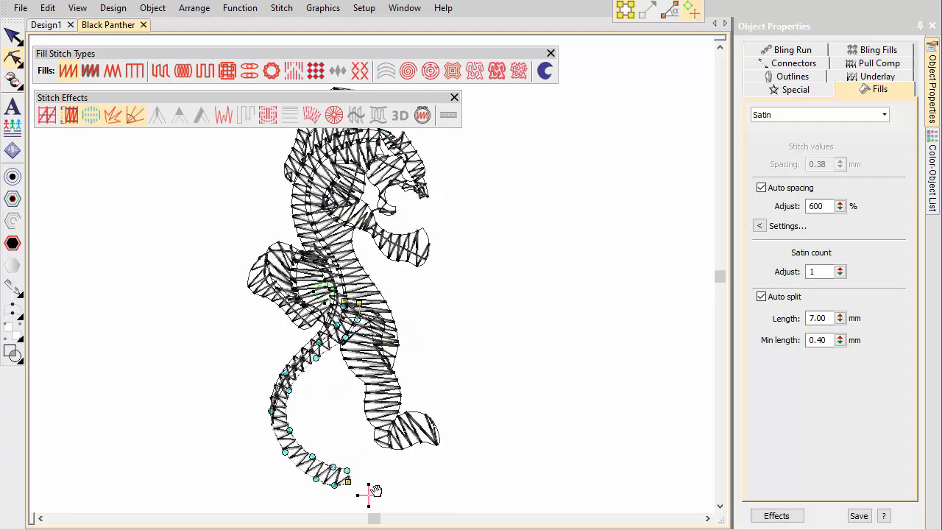
pyautogui.moveTo(401, 306)
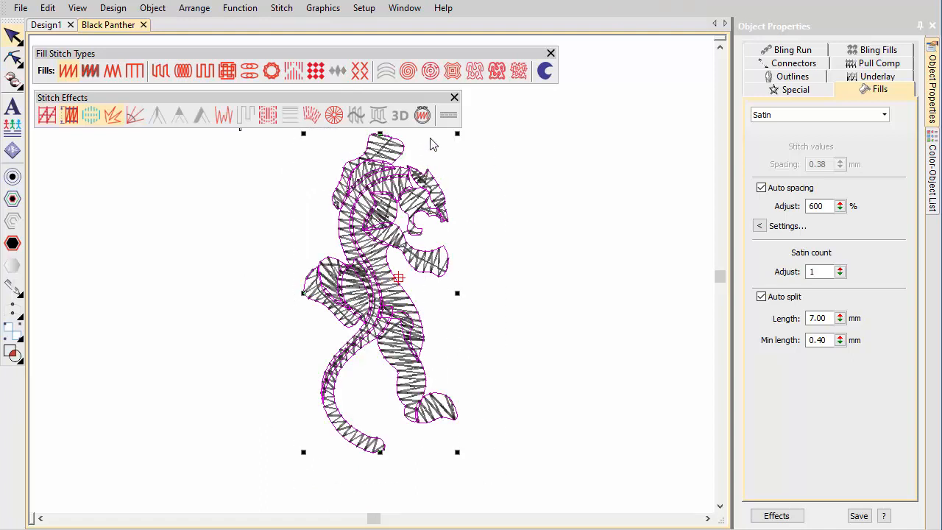
# Step: Apply Hand Stitch to the panther's satin fill with roughness length 3
pyautogui.click(422, 115)
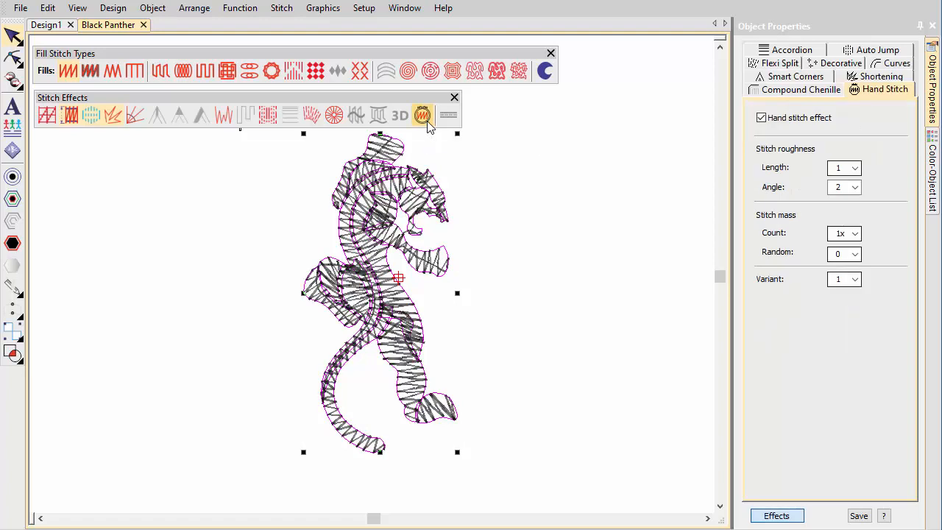
pyautogui.click(855, 167)
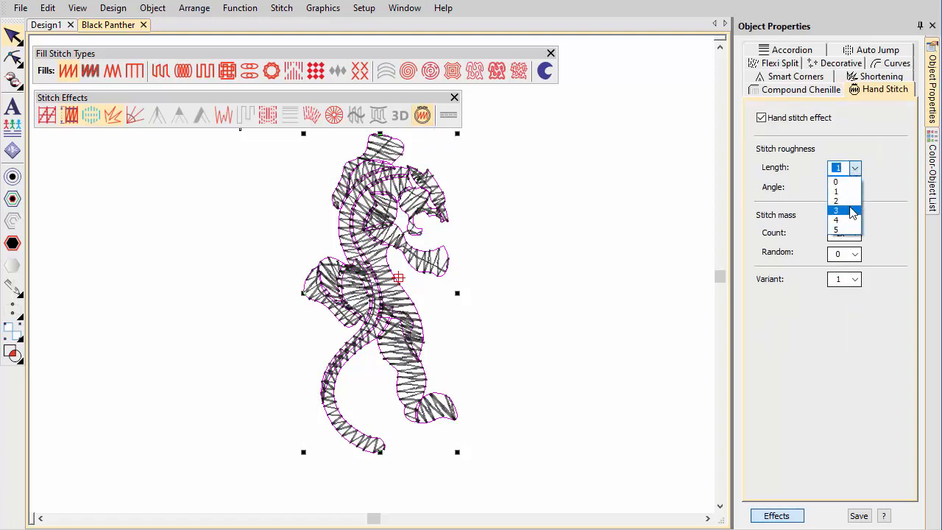
pyautogui.click(835, 211)
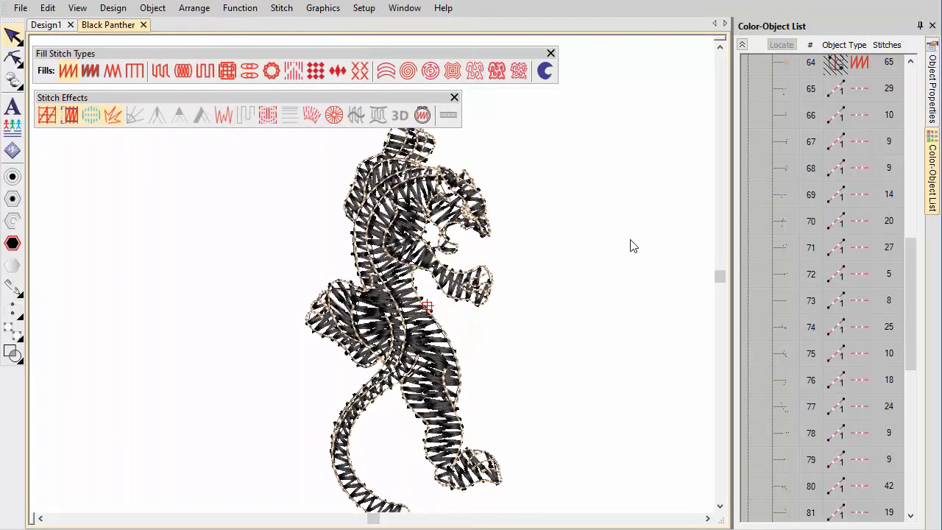
# Step: Set the panther's outline runs to 4.00 run length with variable run length off
pyautogui.click(785, 89)
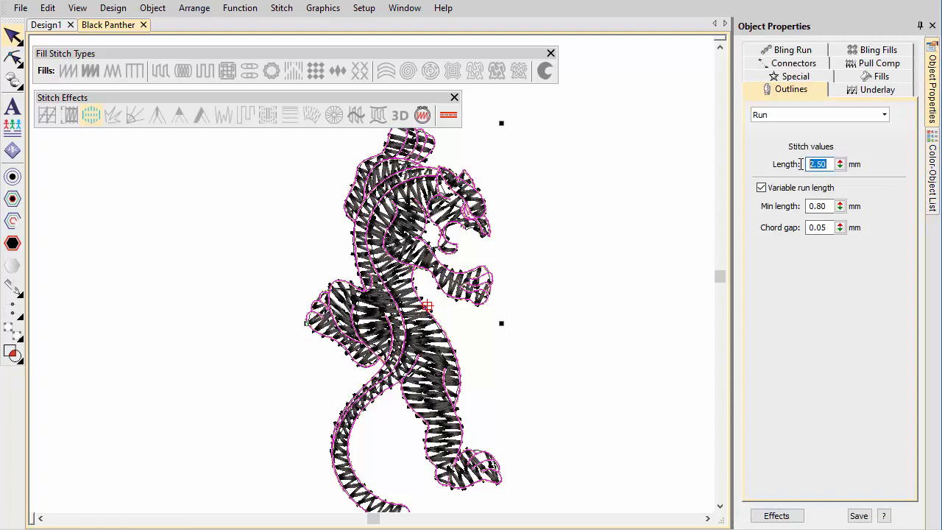
pyautogui.click(762, 189)
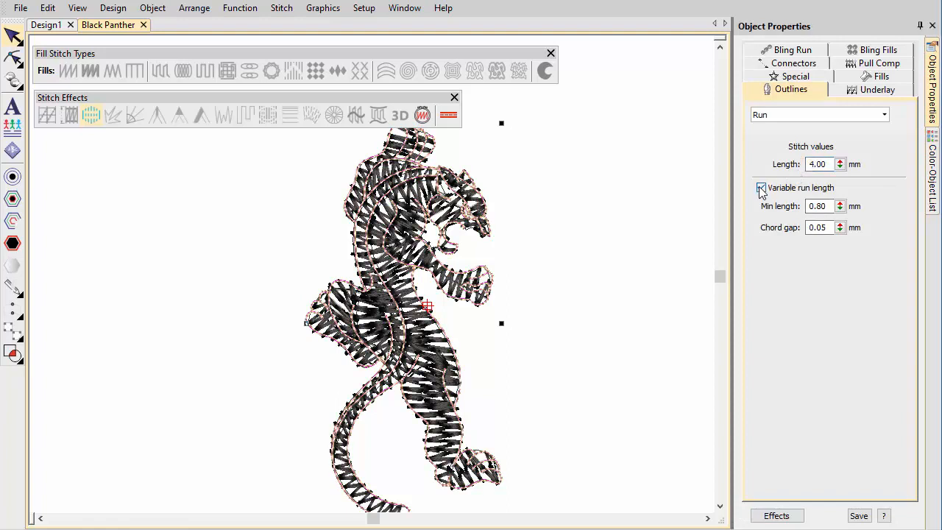
pyautogui.click(761, 188)
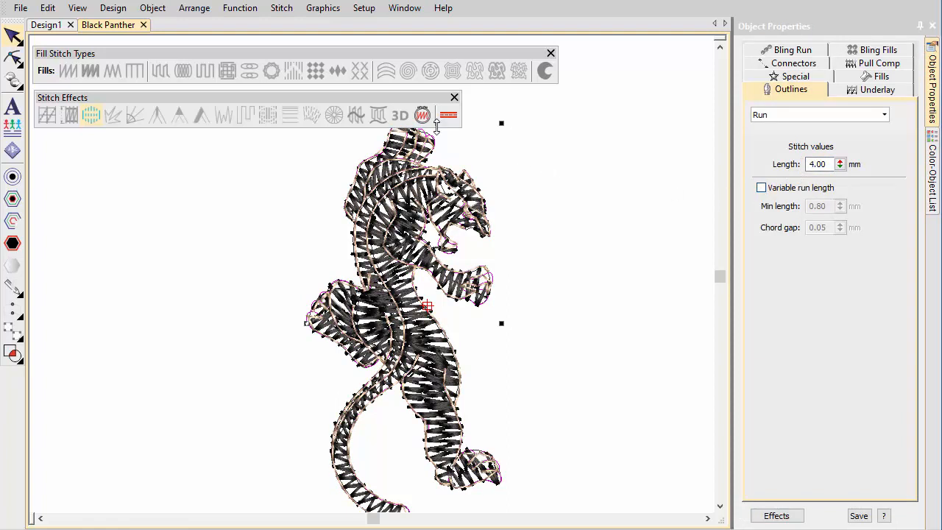
# Step: Apply Hand Stitch to the outlines with roughness length 2 and 5x stitch mass
pyautogui.click(422, 115)
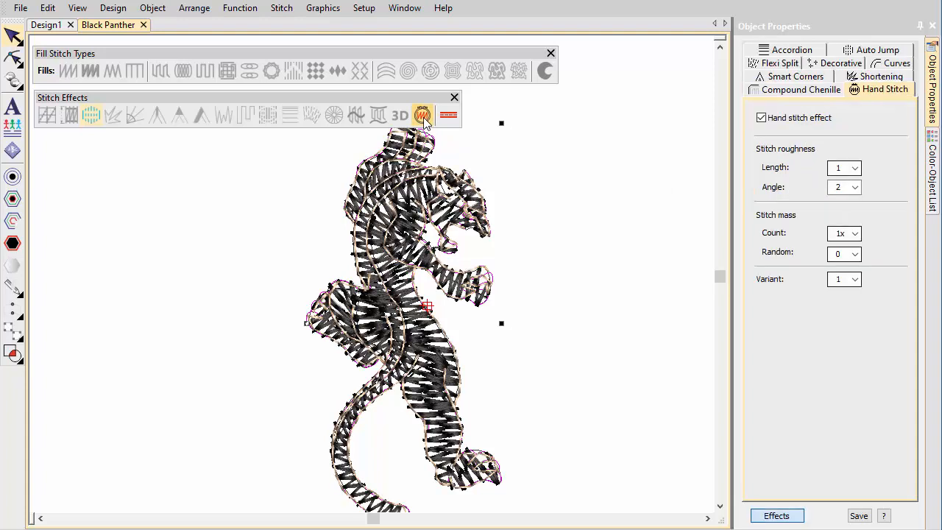
pyautogui.click(854, 168)
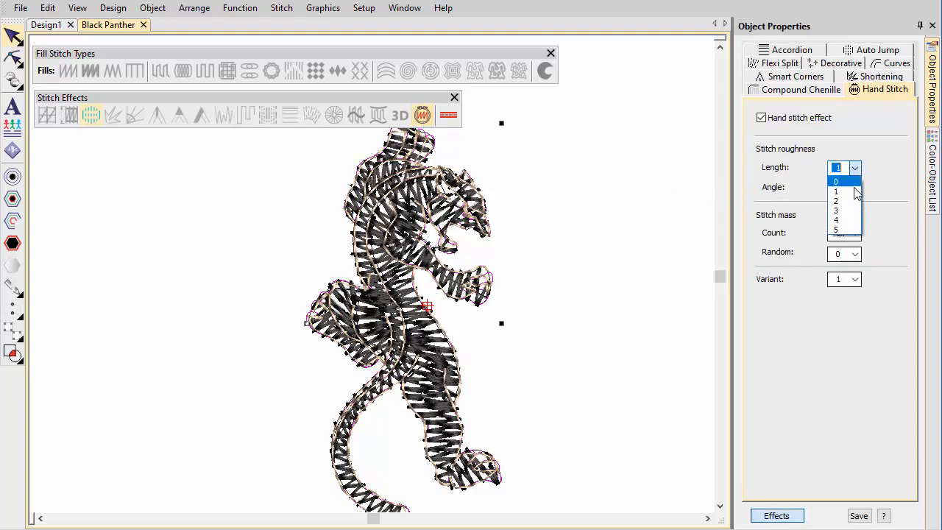
pyautogui.click(835, 201)
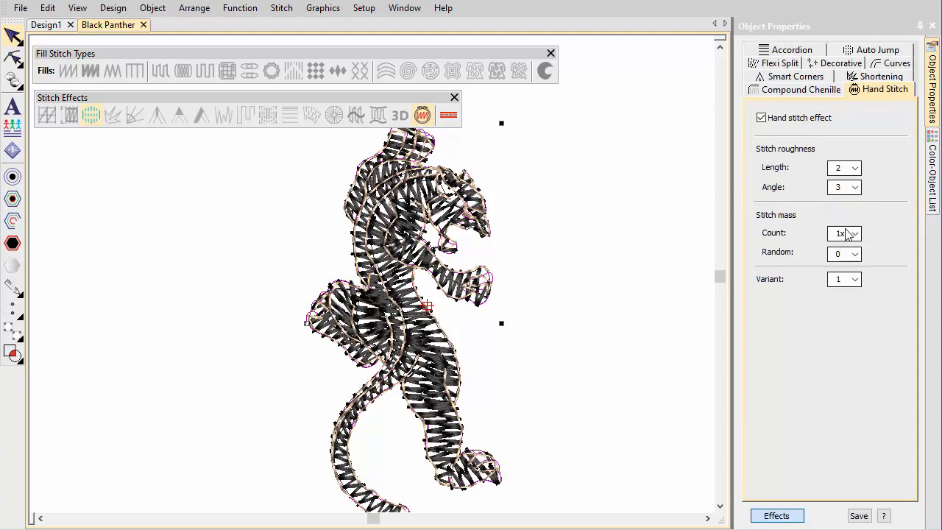
pyautogui.click(853, 233)
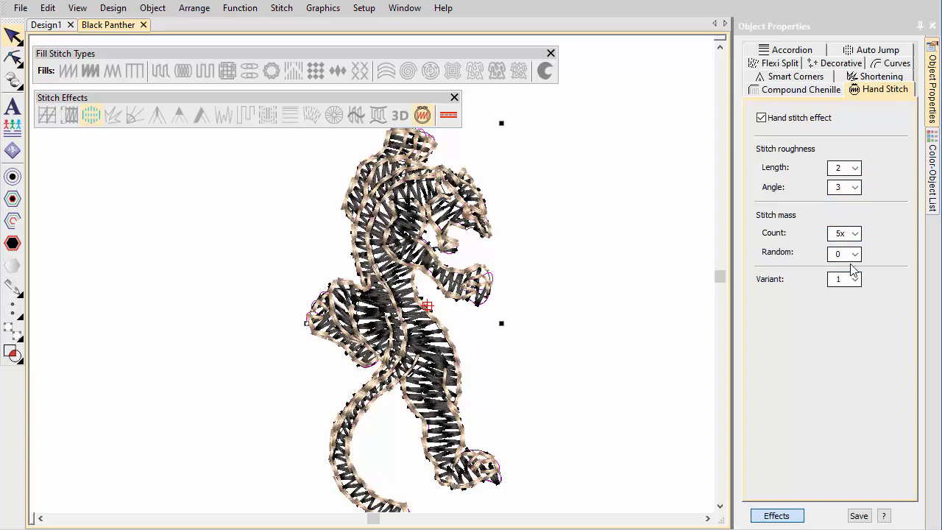